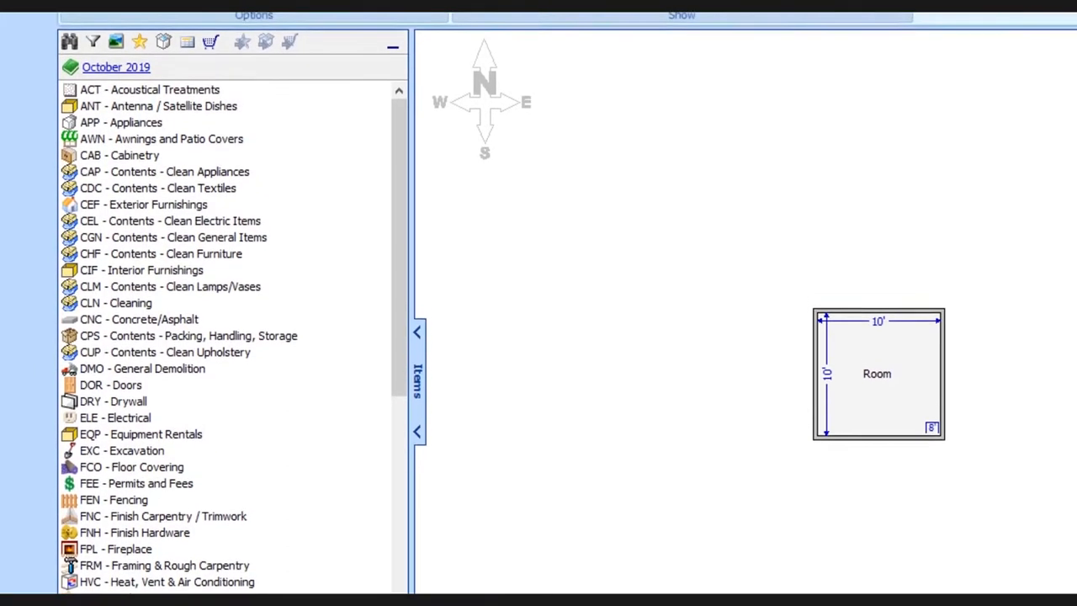
- Show the Item Browser Filters window on the Claim Filters tab with no filters checked
left_click(94, 44)
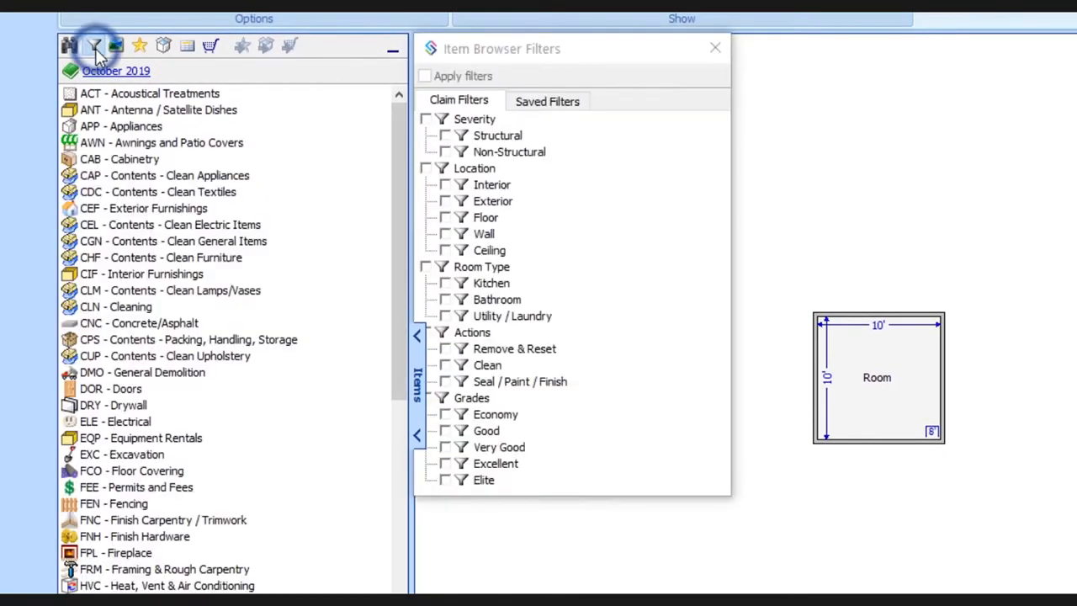
left_click(445, 365)
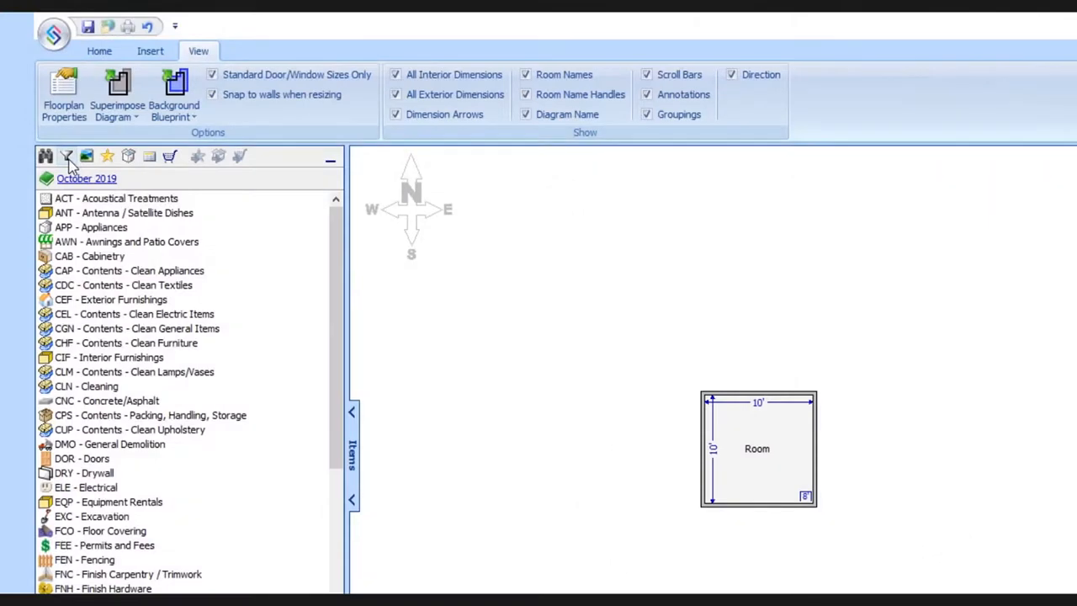
left_click(67, 157)
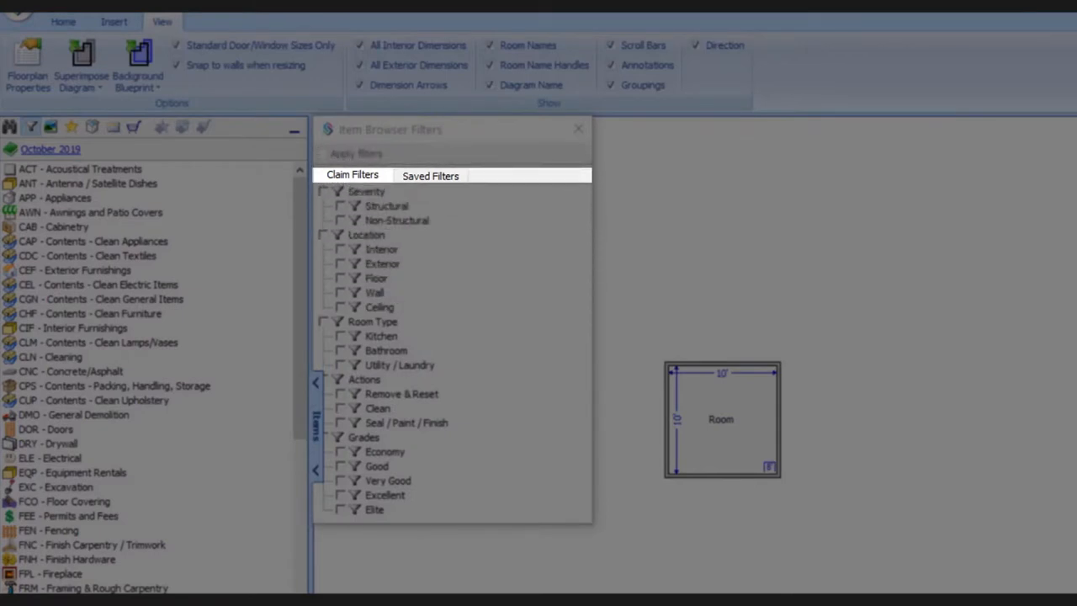
left_click(352, 174)
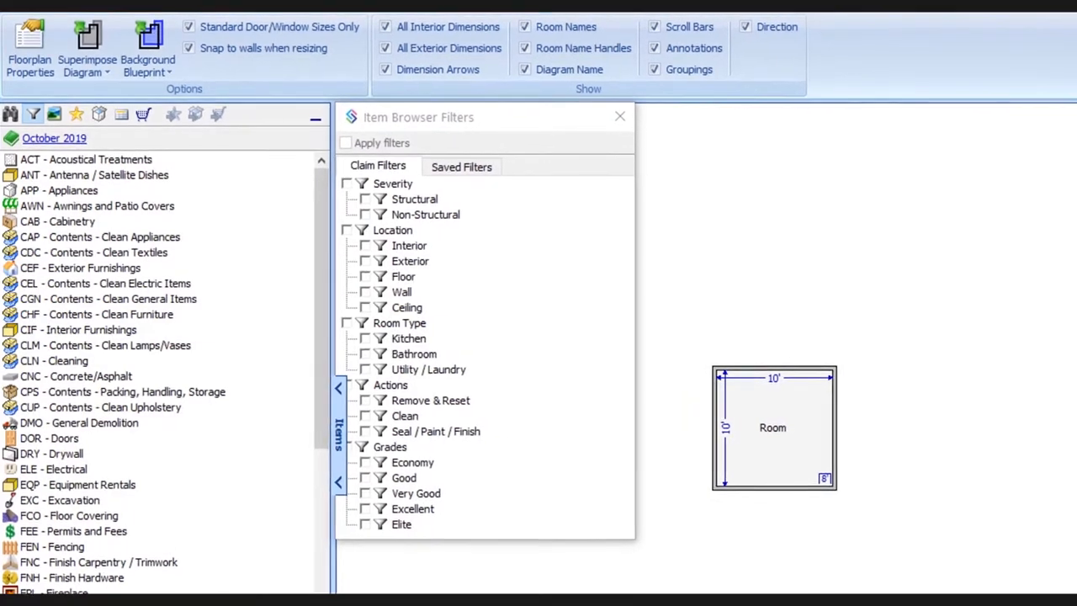
left_click(378, 166)
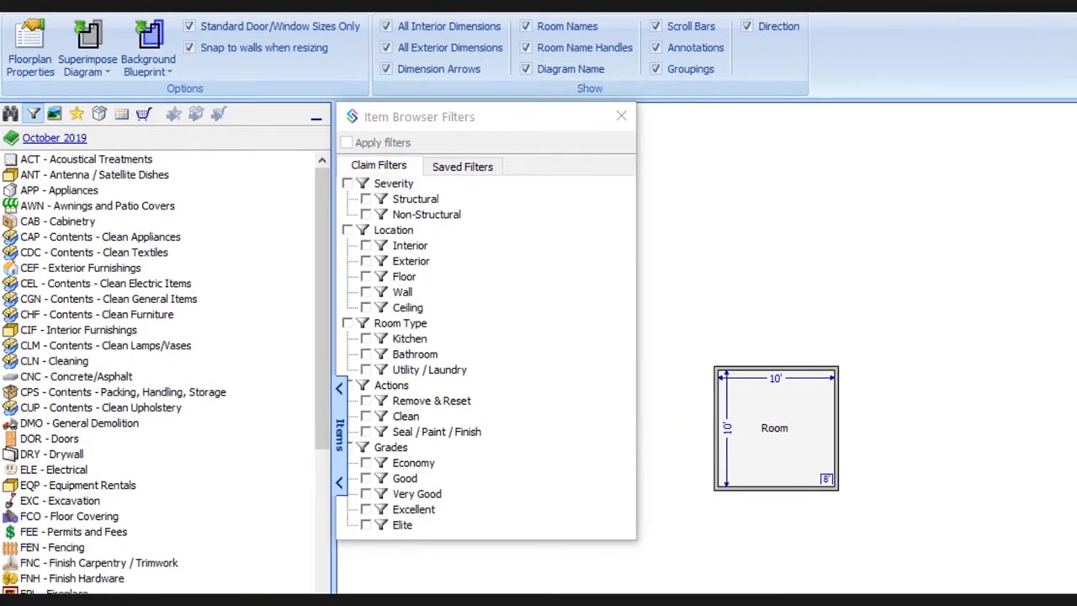
left_click(426, 214)
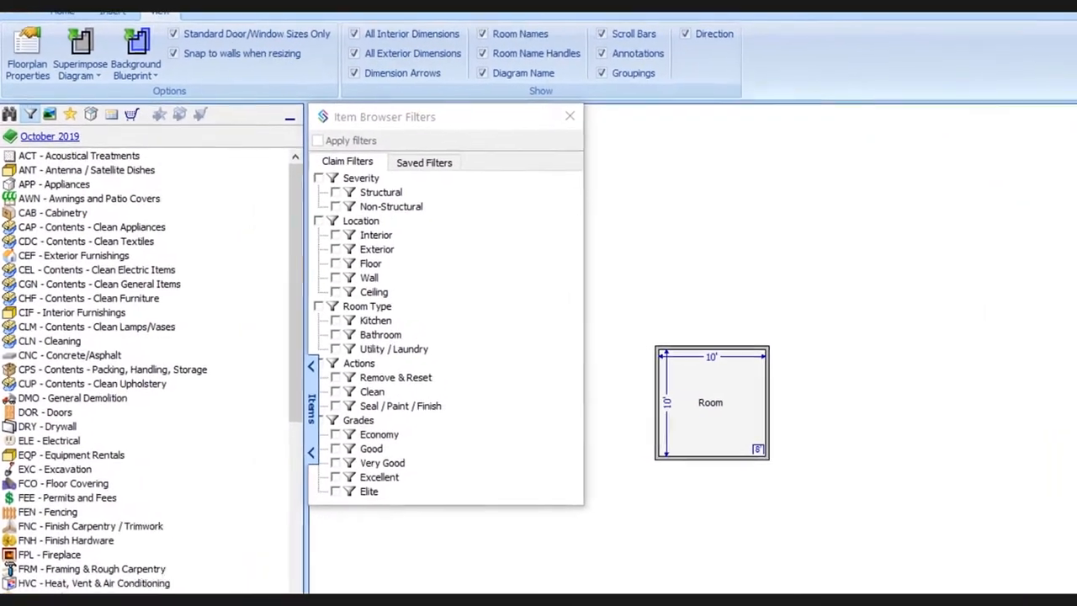
- Check the Clean action claim filter so Apply filters turns on
left_click(368, 365)
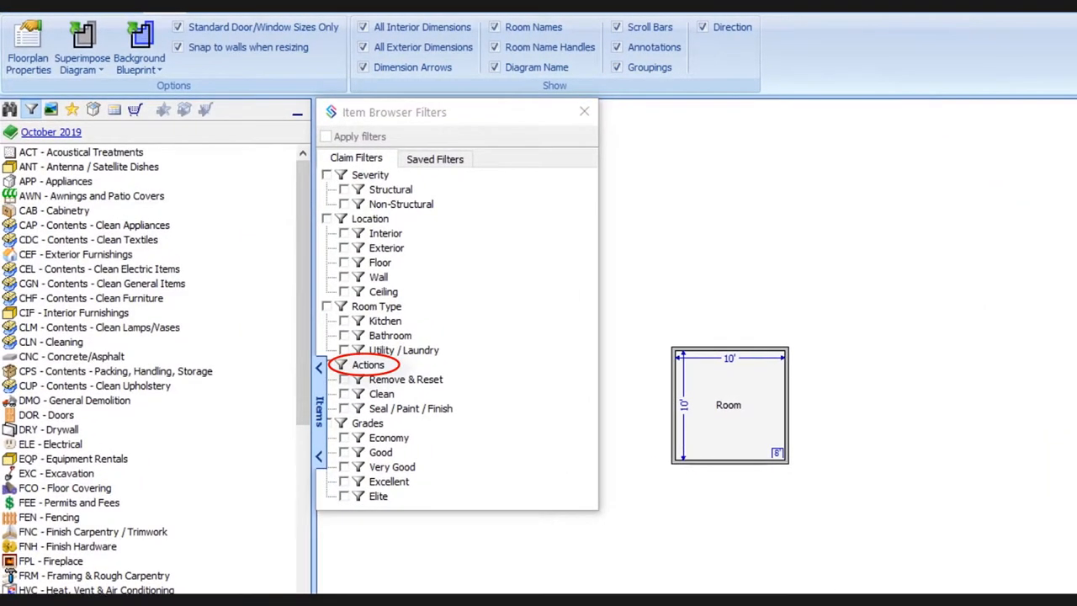
left_click(342, 394)
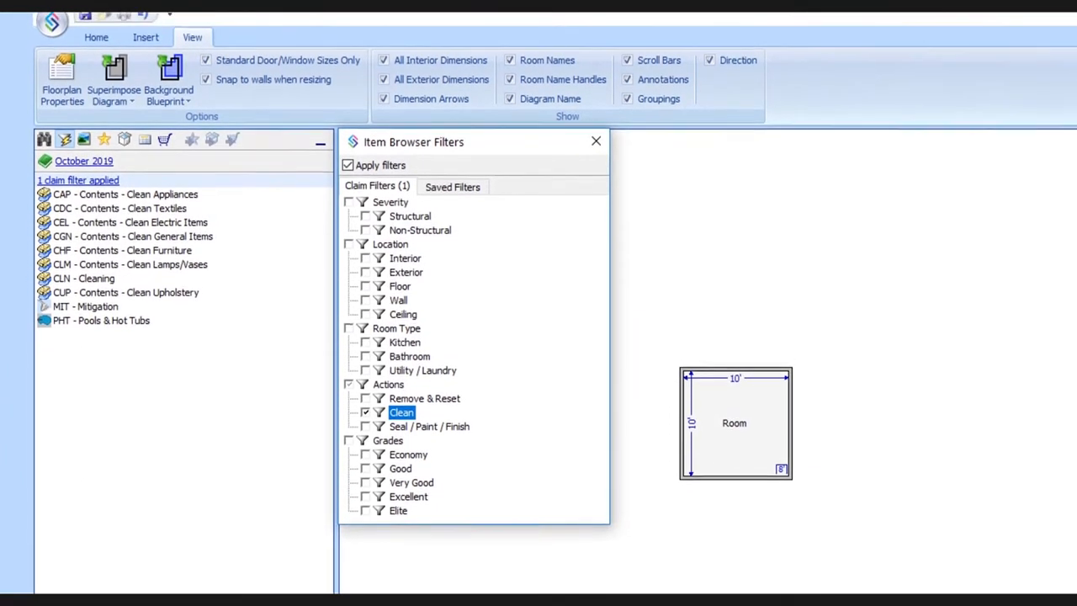
- Drill into CLN - Cleaning and then CLN - Bathroom & Kitchen in the Items list
left_click(83, 279)
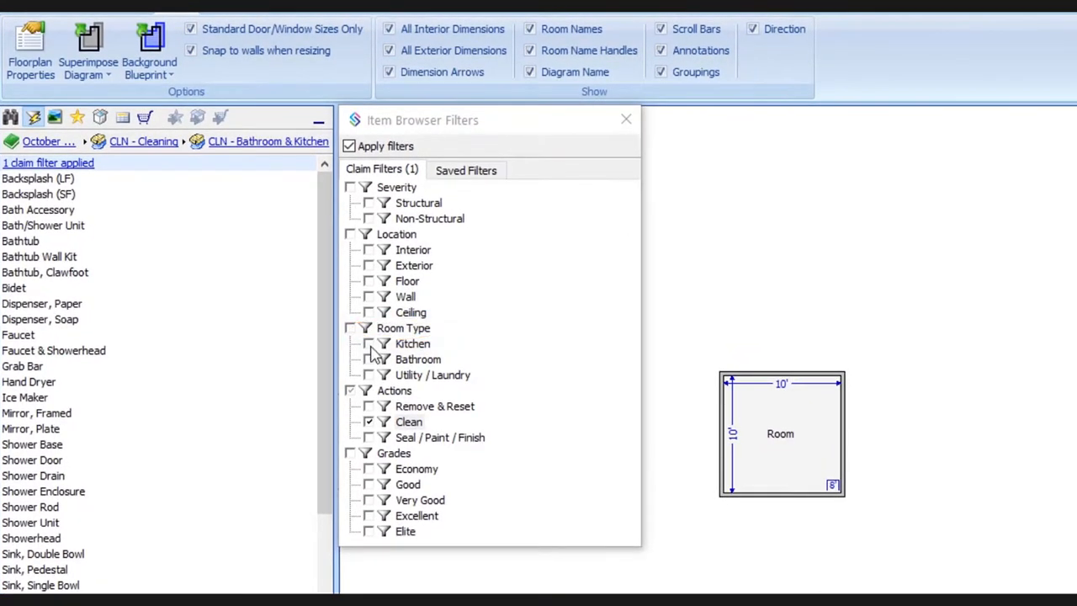
left_click(369, 343)
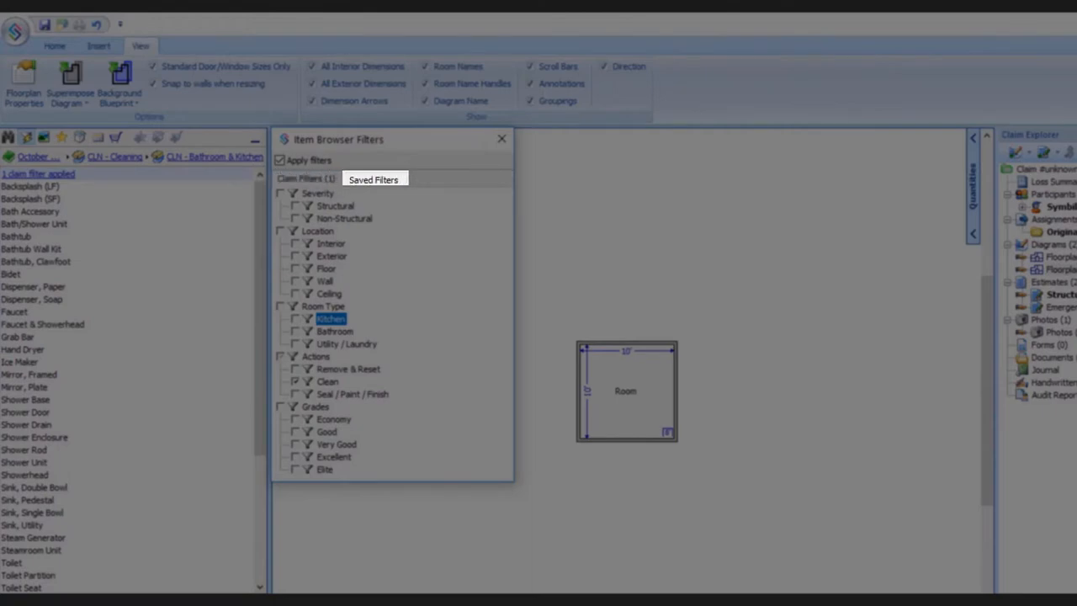
- On Saved Filters, check Top Items Used under Popular Items
left_click(373, 178)
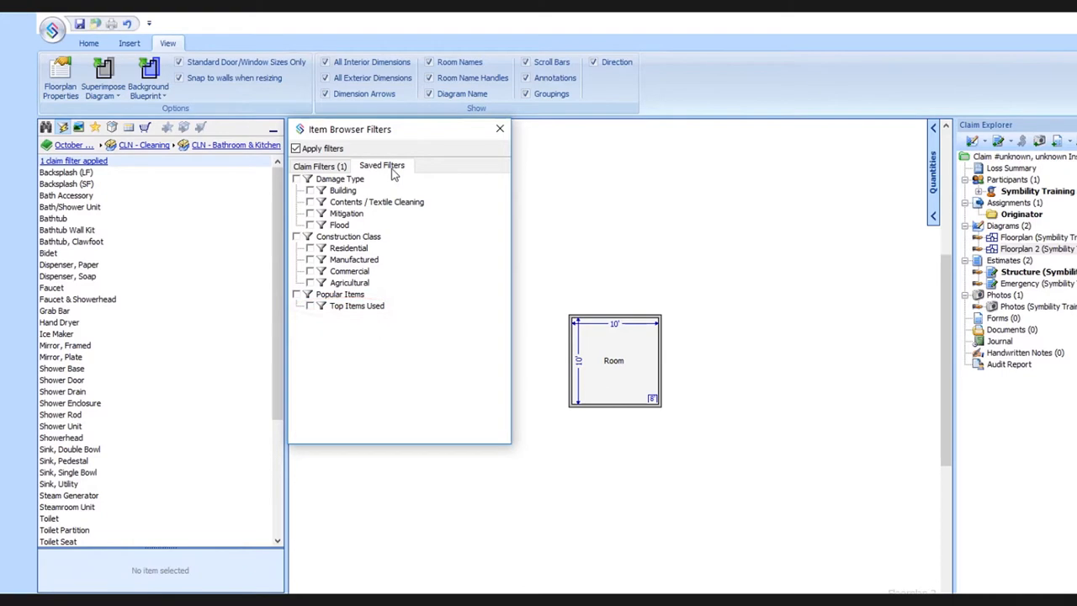
left_click(310, 305)
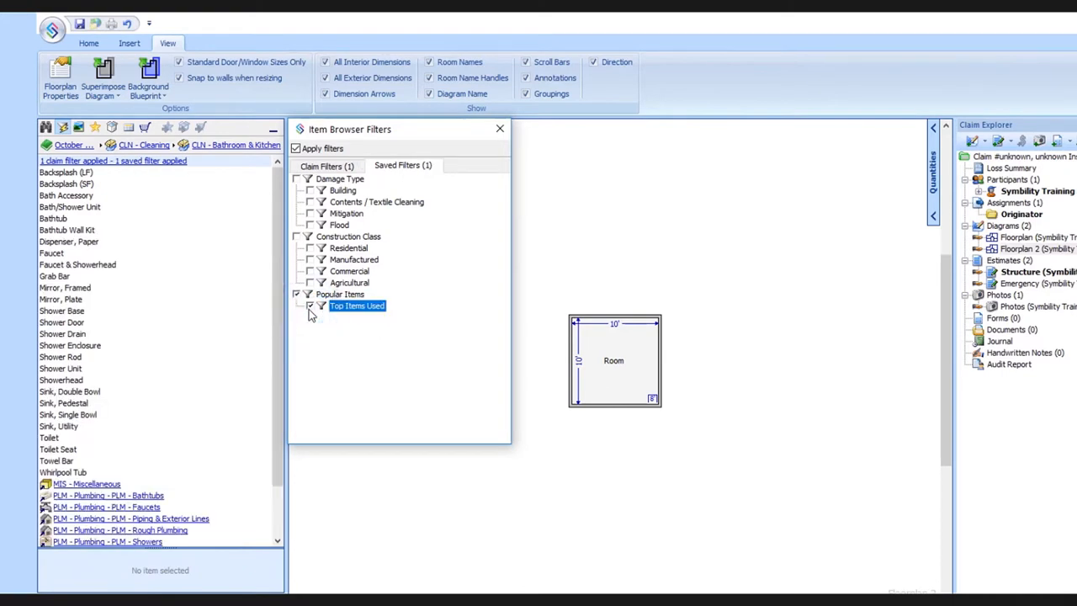
left_click(347, 247)
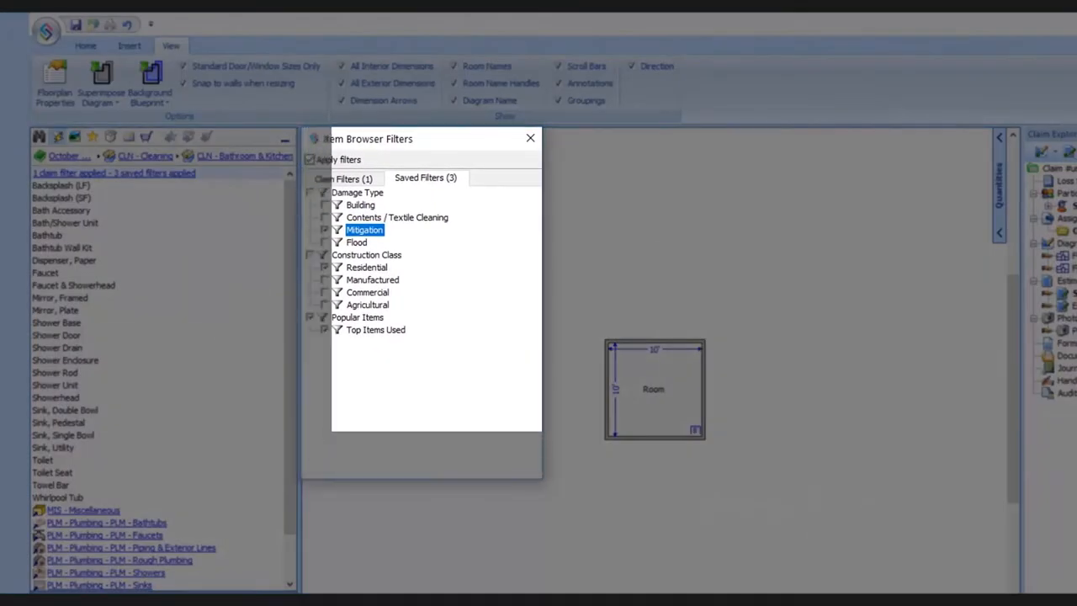
- Close the Item Browser Filters window, leaving Mitigation and Residential applied
left_click(531, 137)
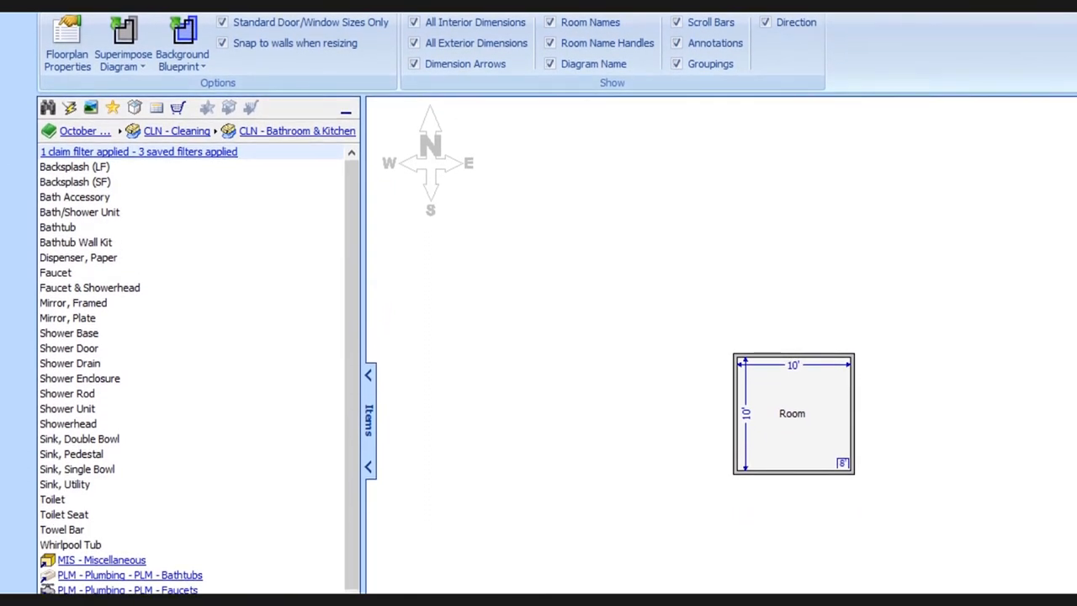
- Uncheck Apply filters so the full Bathroom & Kitchen item list returns
left_click(71, 107)
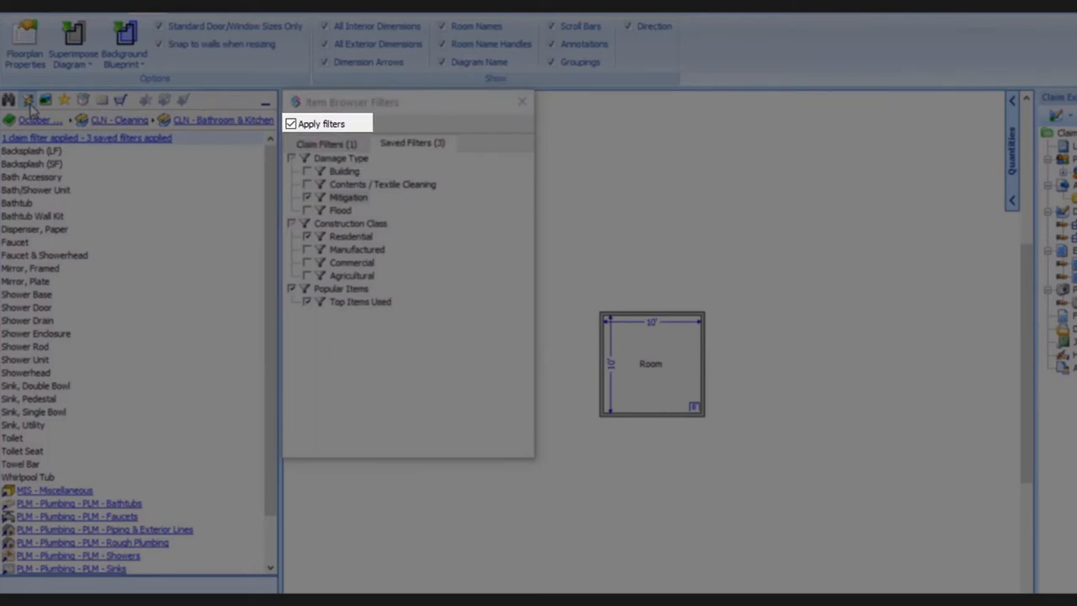
left_click(290, 124)
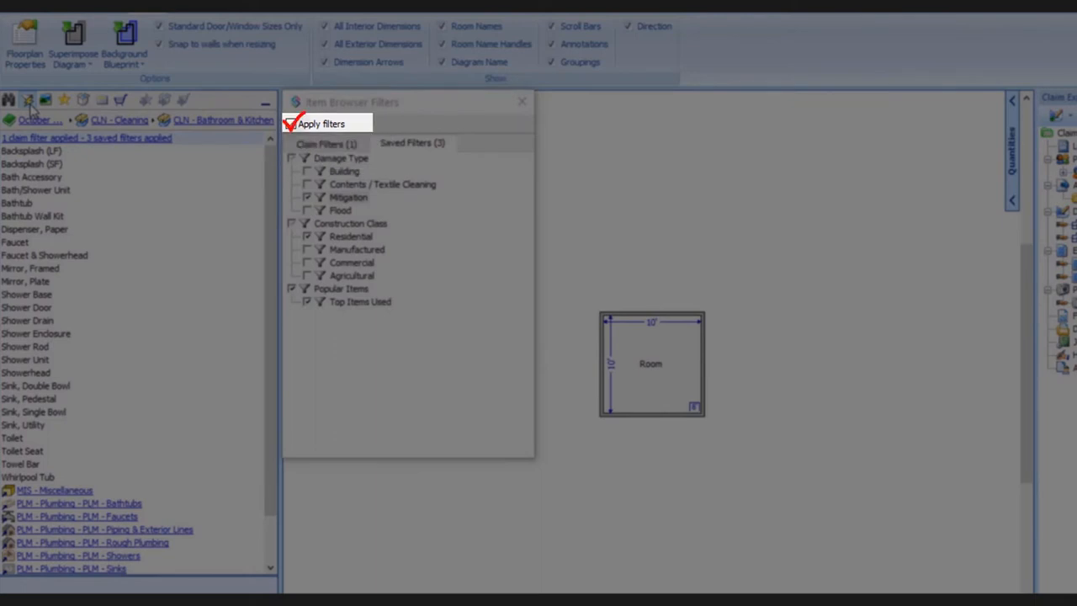
left_click(290, 124)
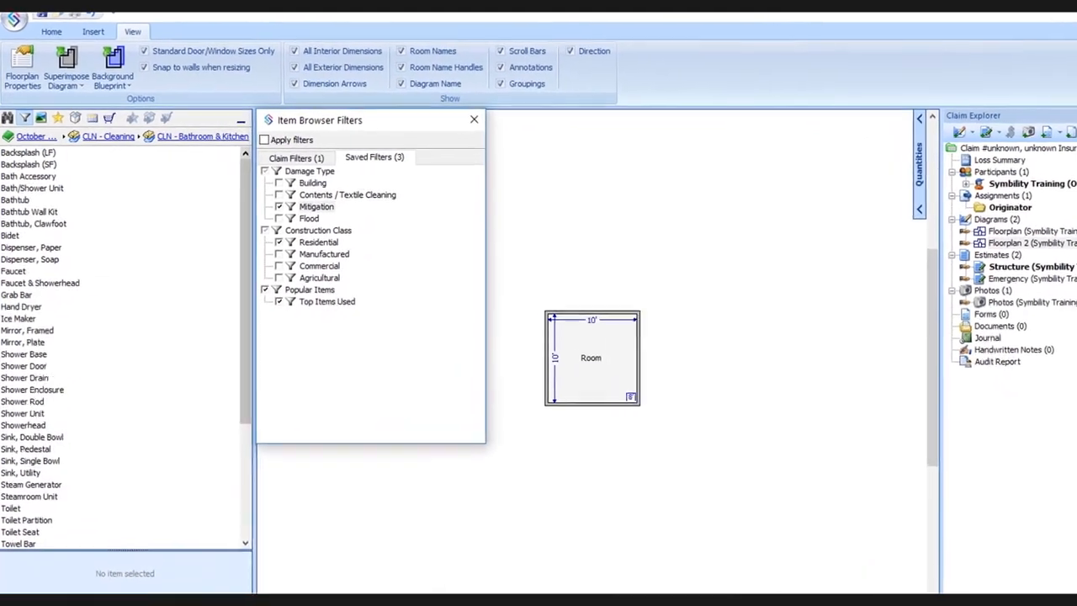
left_click(295, 158)
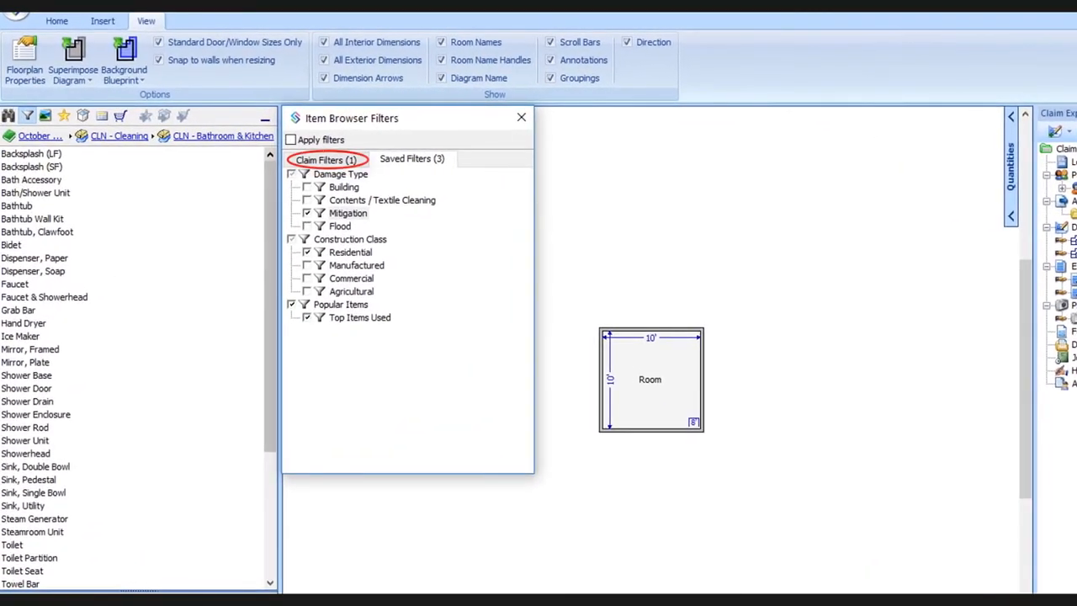
left_click(411, 158)
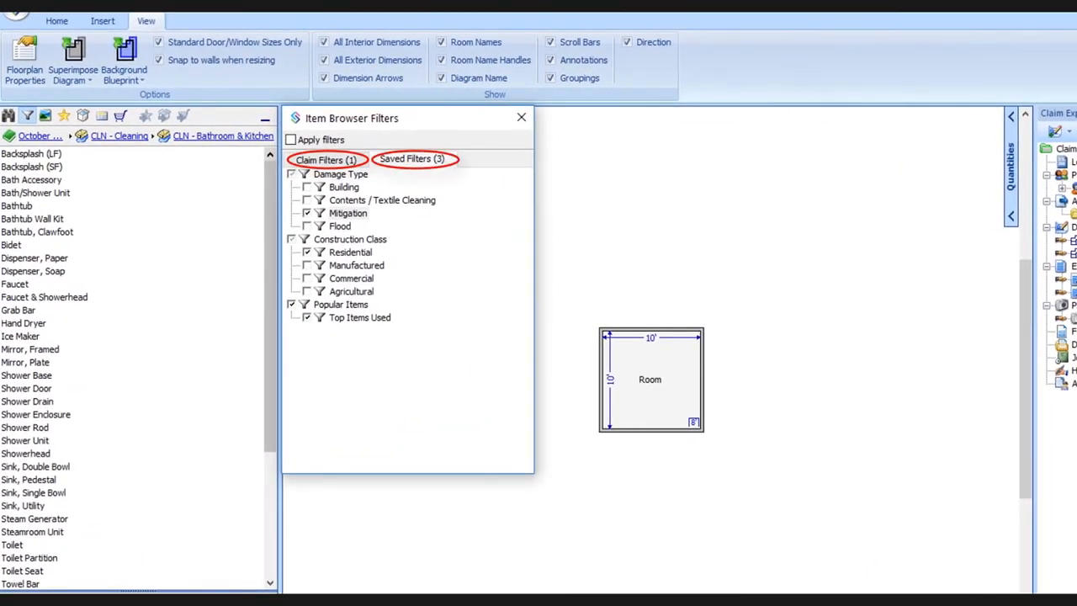